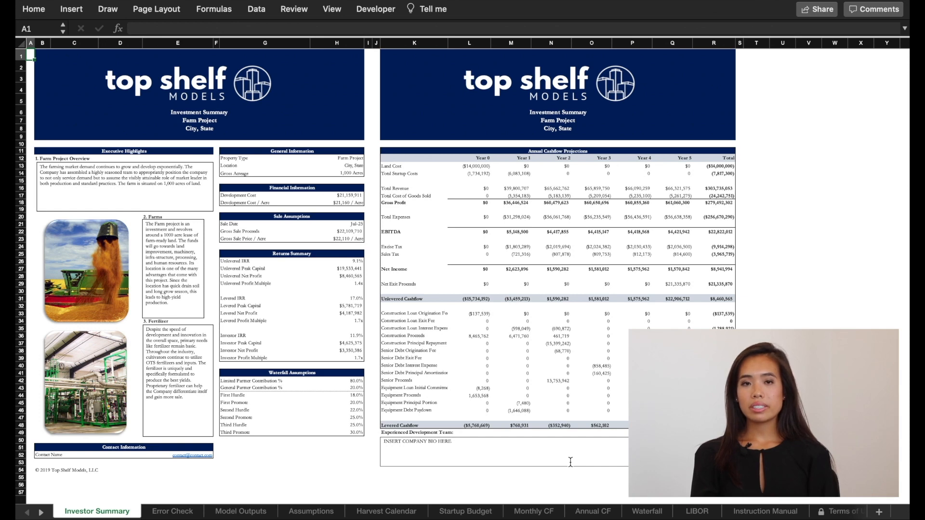
- Switch to the Error Check sheet showing the cashflow and returns reconciliation checkmarks
{"action": "left_click", "coordinate": [171, 512]}
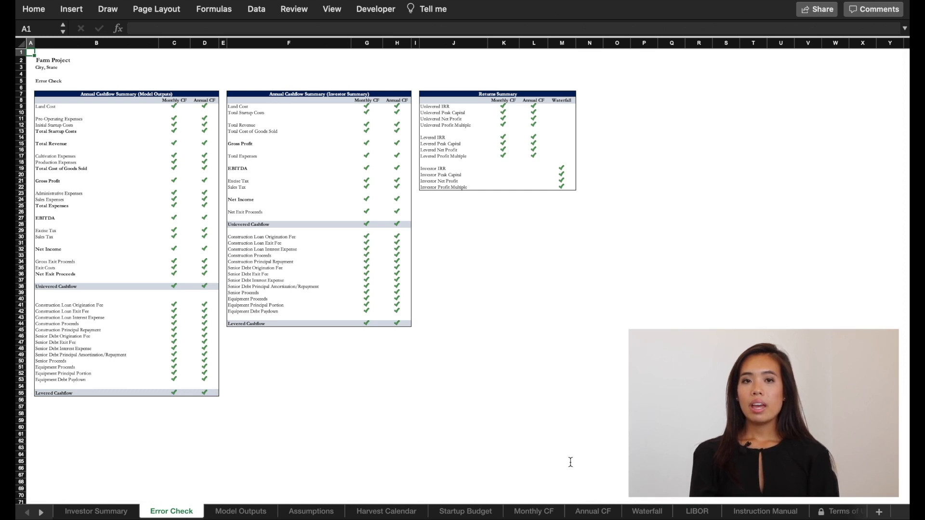
- Switch to the Model Outputs sheet with its annual cashflow, equity walk and waterfall summaries
{"action": "left_click", "coordinate": [240, 512]}
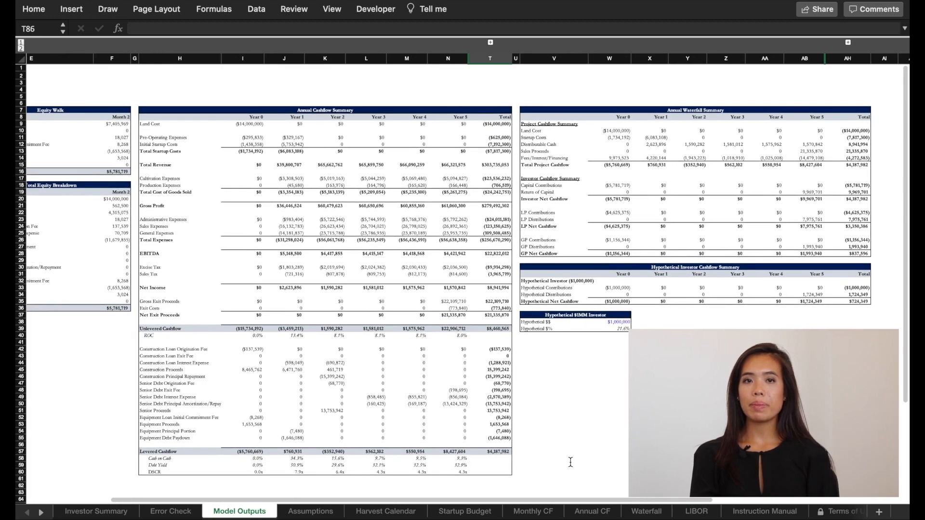
- Browse across the Assumptions sheet to view its full width of inputs
{"action": "left_click", "coordinate": [309, 511]}
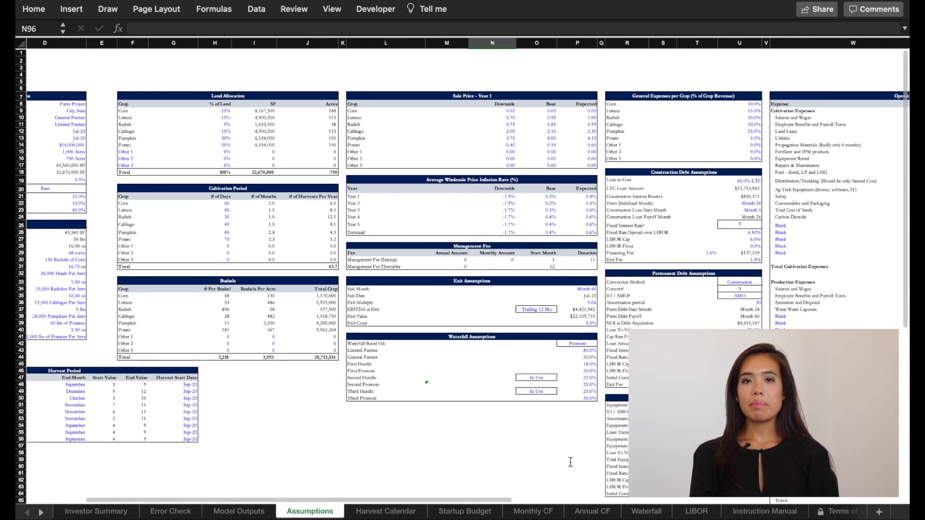
{"action": "scroll", "scroll_direction": "right", "scroll_amount": 3}
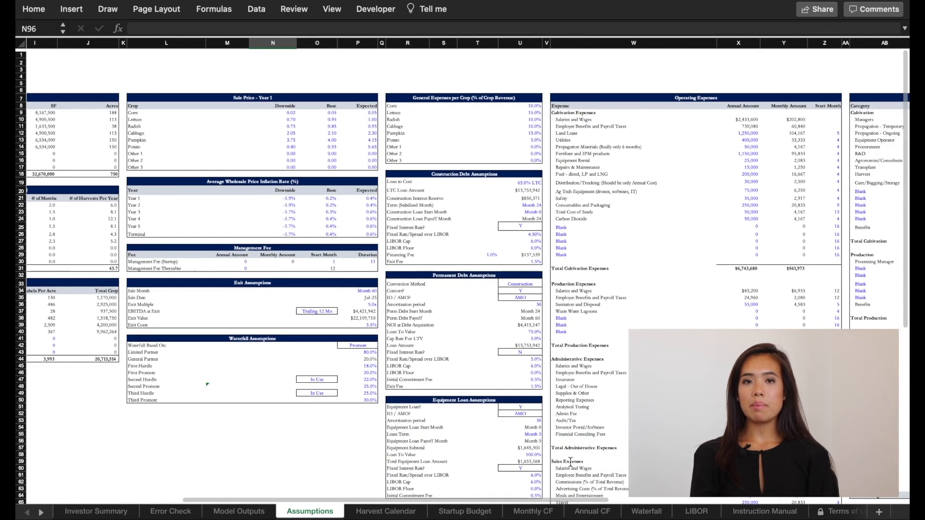
{"action": "scroll", "scroll_direction": "right", "scroll_amount": 3}
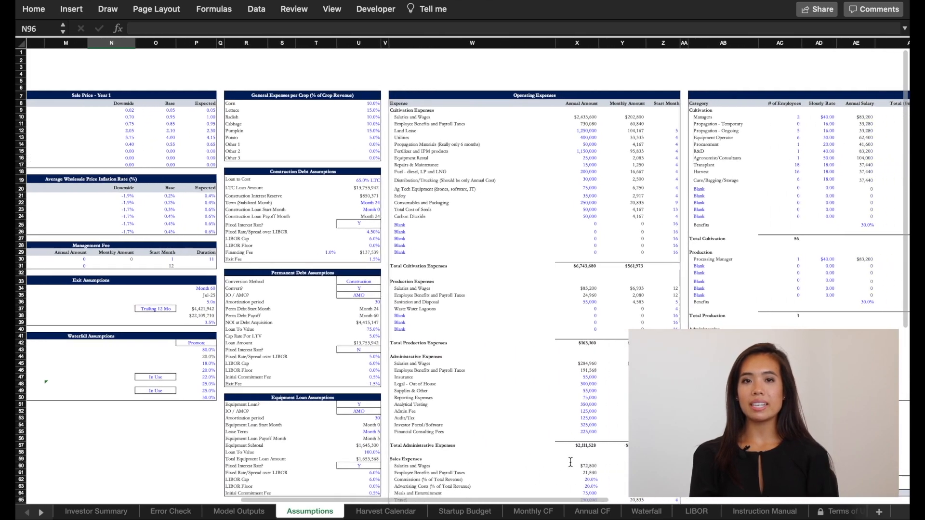
{"action": "scroll", "scroll_direction": "right", "scroll_amount": 3}
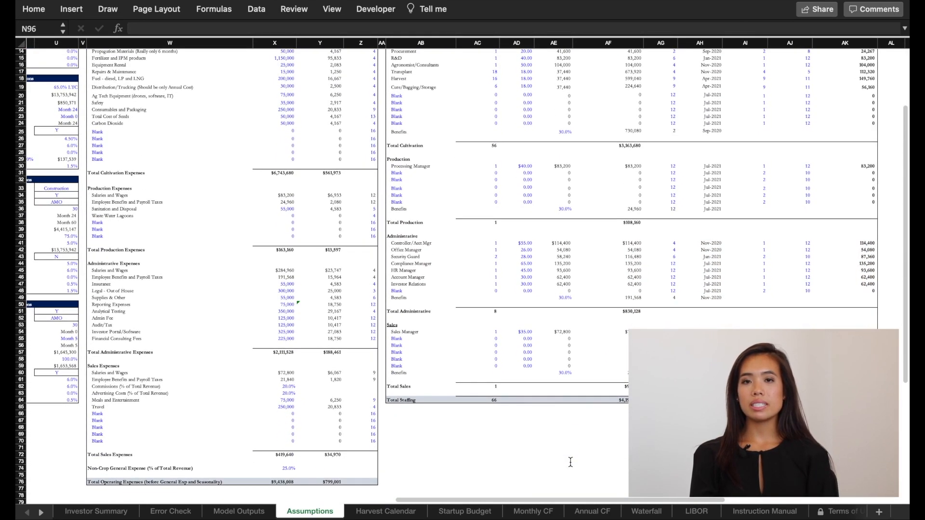
- Browse across the Harvest Calendar sheet, then land on the Startup Budget sheet
{"action": "left_click", "coordinate": [385, 512]}
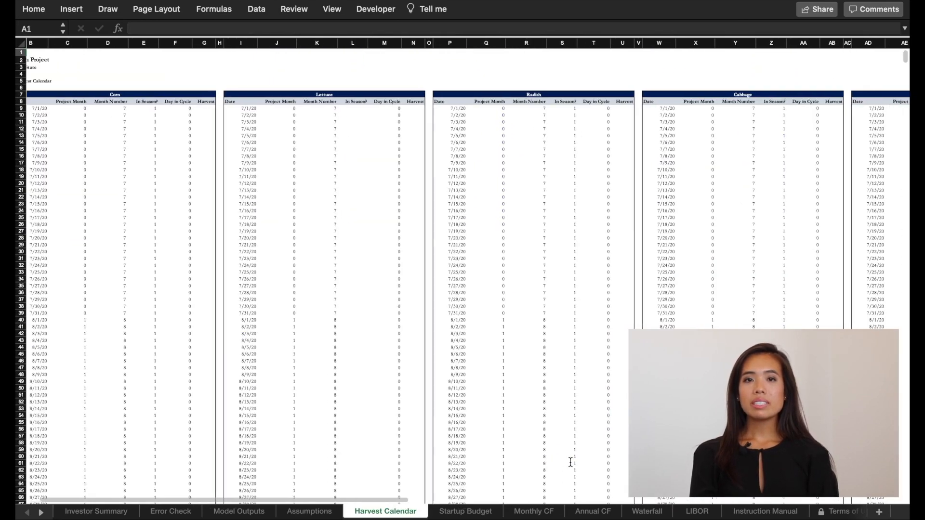
{"action": "scroll", "scroll_direction": "right", "scroll_amount": 3}
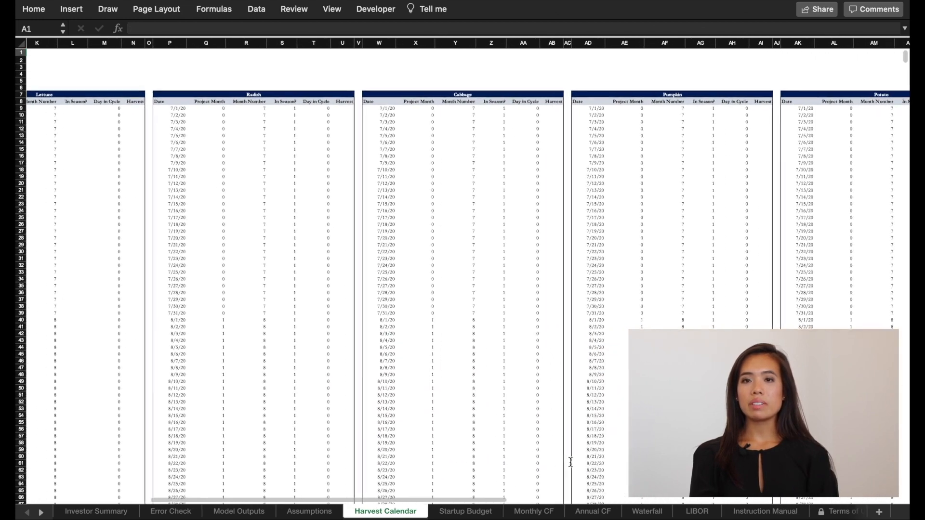
{"action": "scroll", "scroll_direction": "right", "scroll_amount": 3}
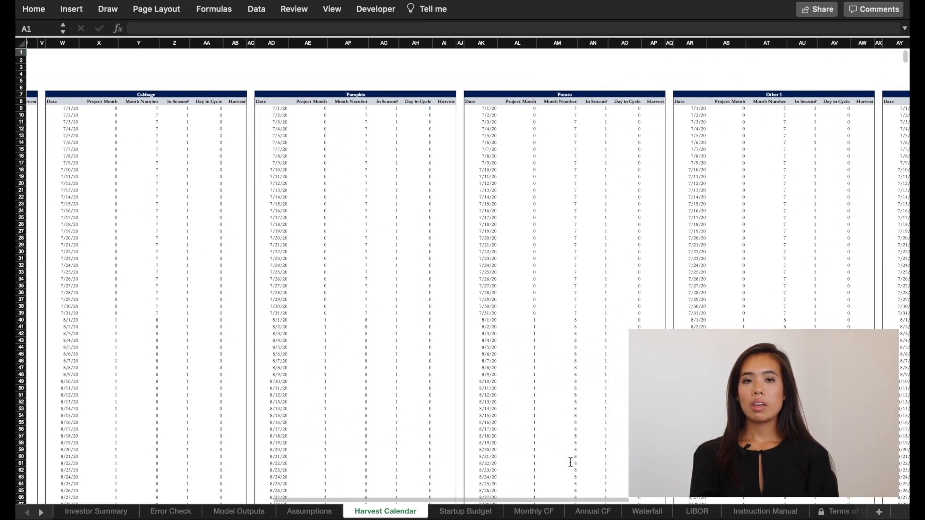
{"action": "left_click", "coordinate": [465, 511]}
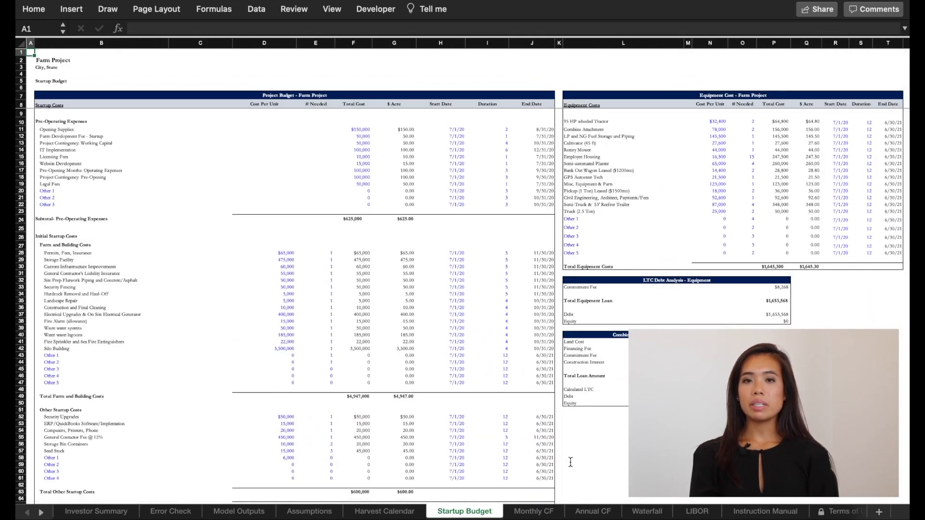
- Review the Startup Budget costs, then the Monthly CF and Annual CF sheets
{"action": "scroll", "scroll_direction": "down", "scroll_amount": 3}
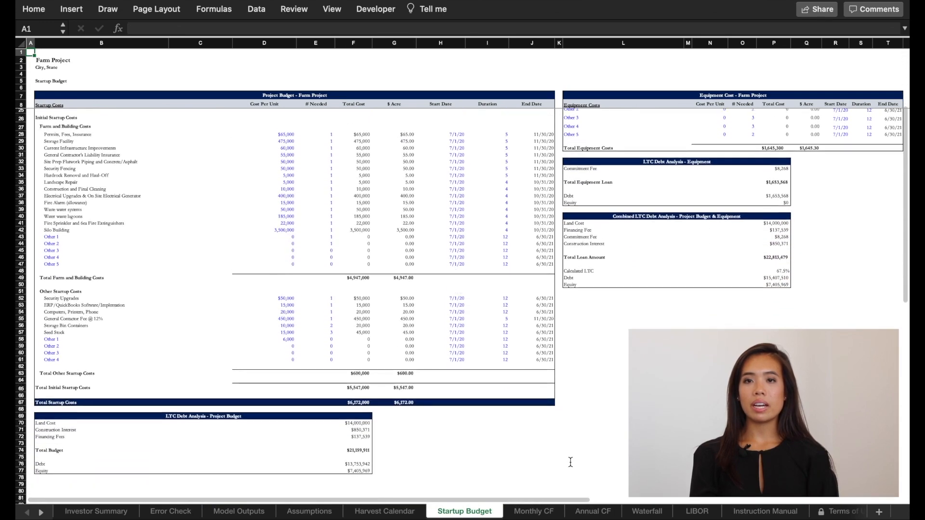
{"action": "scroll", "scroll_direction": "down", "scroll_amount": 3}
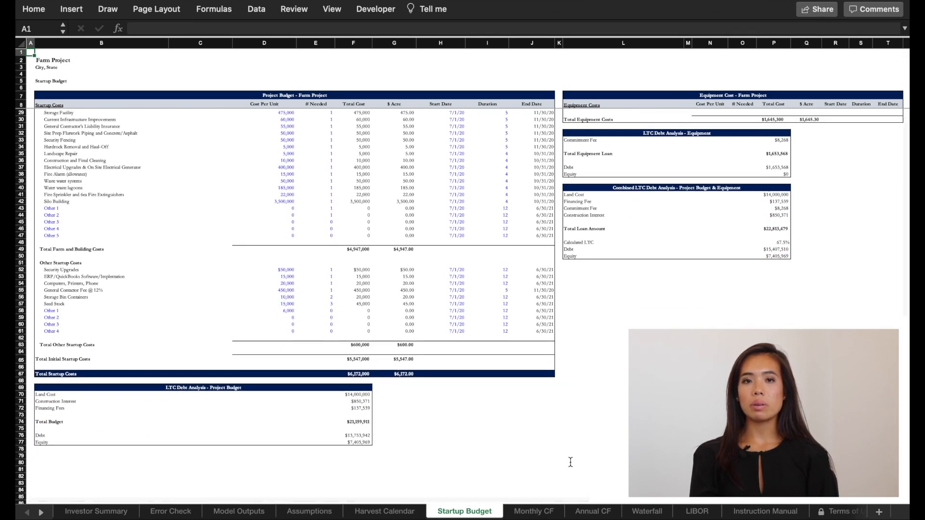
{"action": "left_click", "coordinate": [530, 512]}
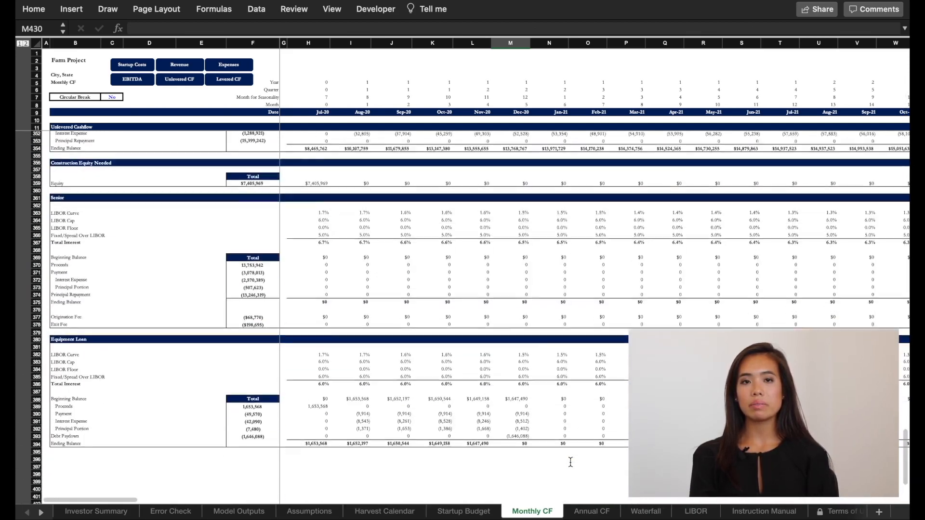
{"action": "left_click", "coordinate": [591, 512]}
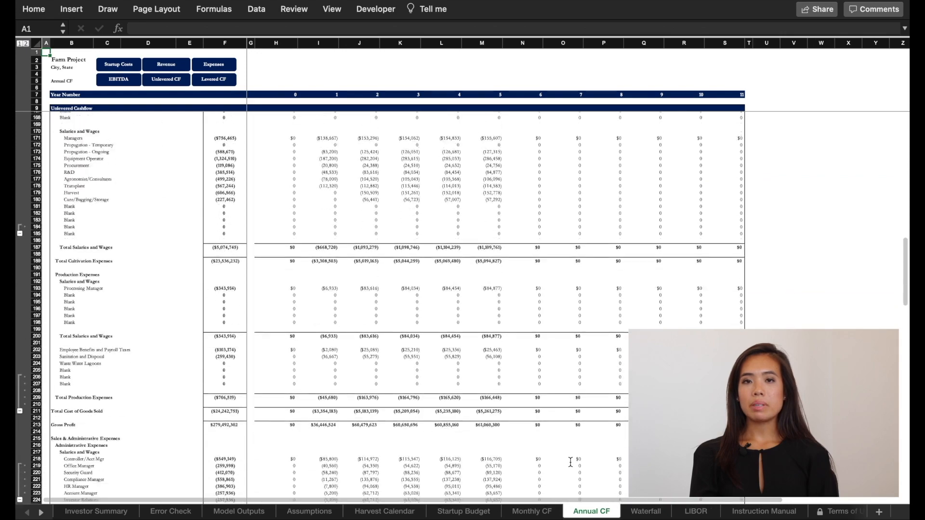
{"action": "scroll", "scroll_direction": "down", "scroll_amount": 3}
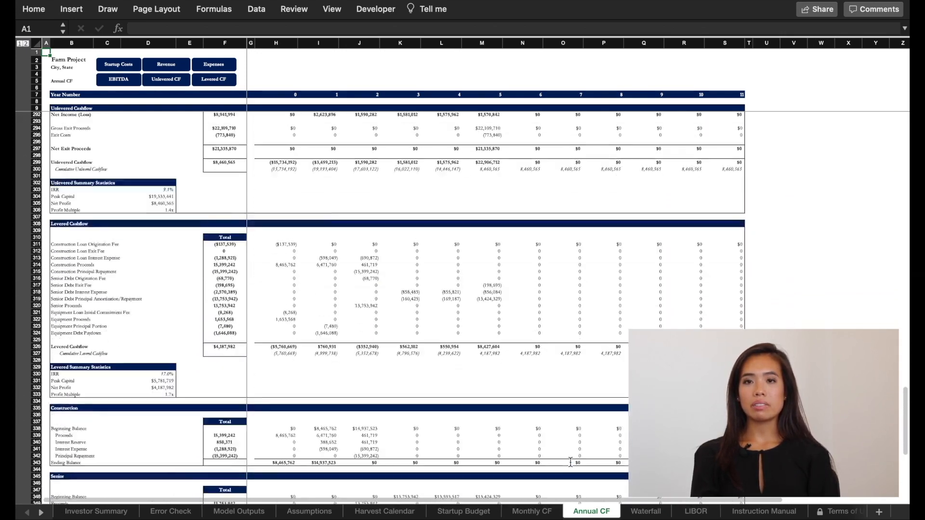
- Review the Waterfall sheet and finish on the LIBOR rate curve sheet
{"action": "left_click", "coordinate": [645, 511]}
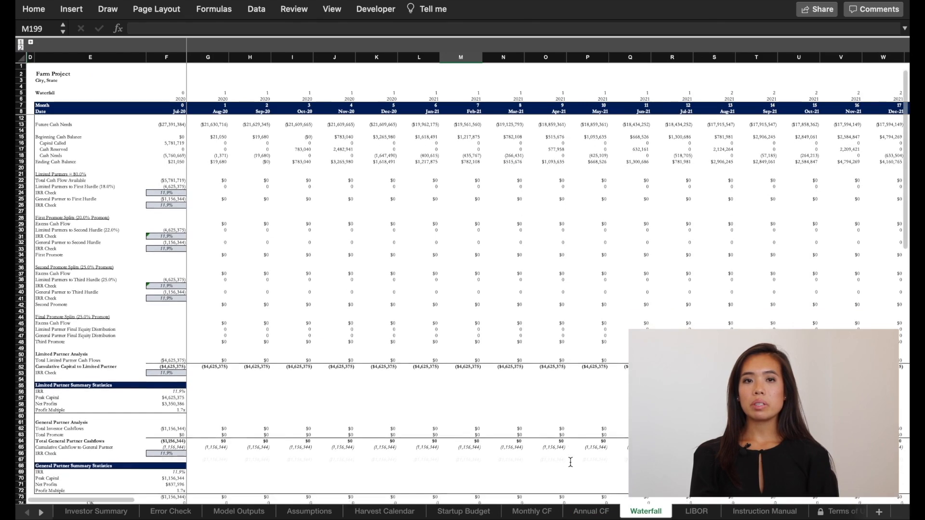
{"action": "scroll", "scroll_direction": "down", "scroll_amount": 3}
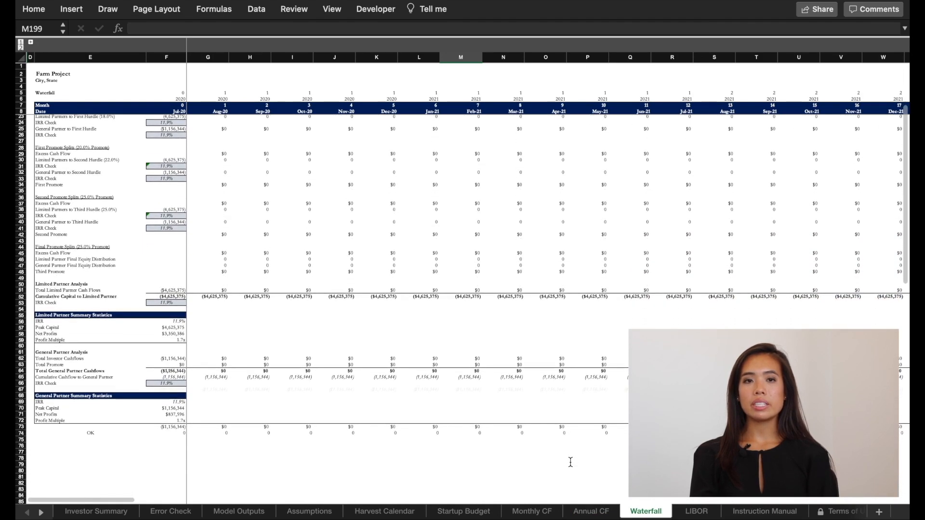
{"action": "left_click", "coordinate": [694, 511]}
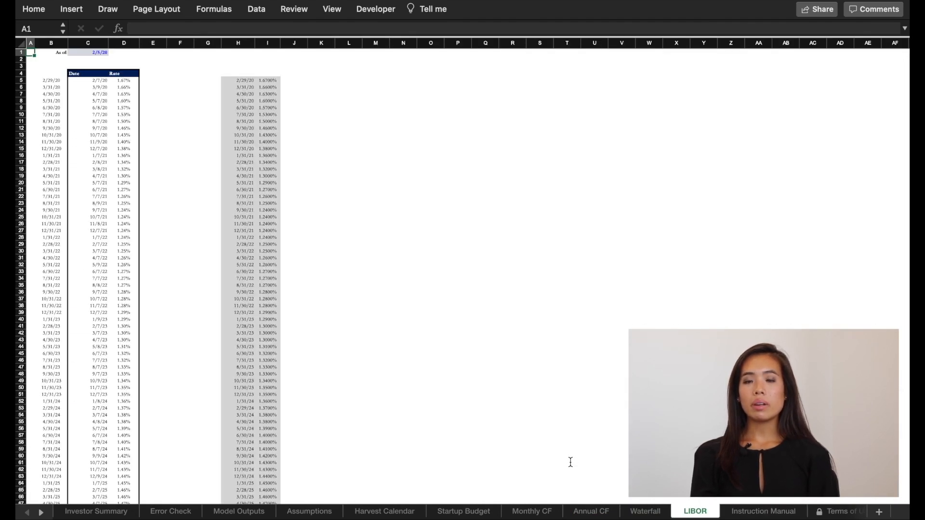
{"action": "scroll", "scroll_direction": "down", "scroll_amount": 3}
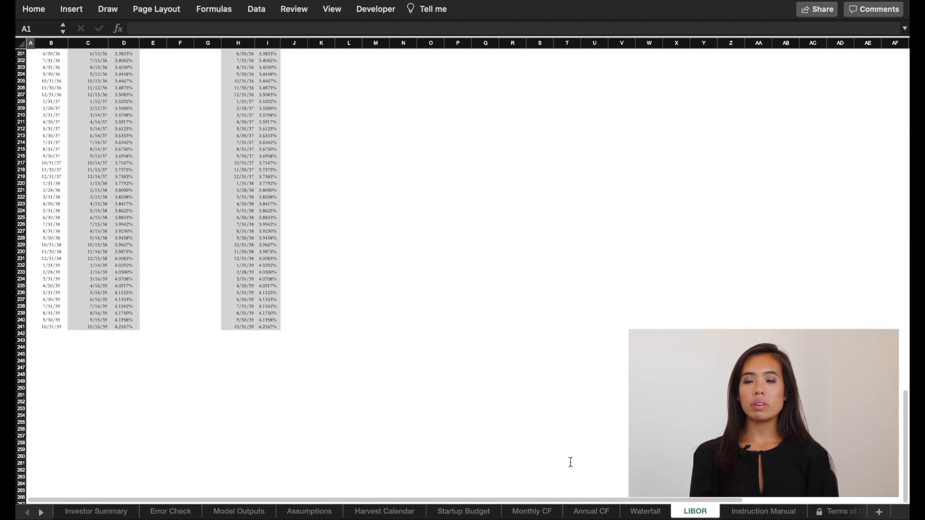